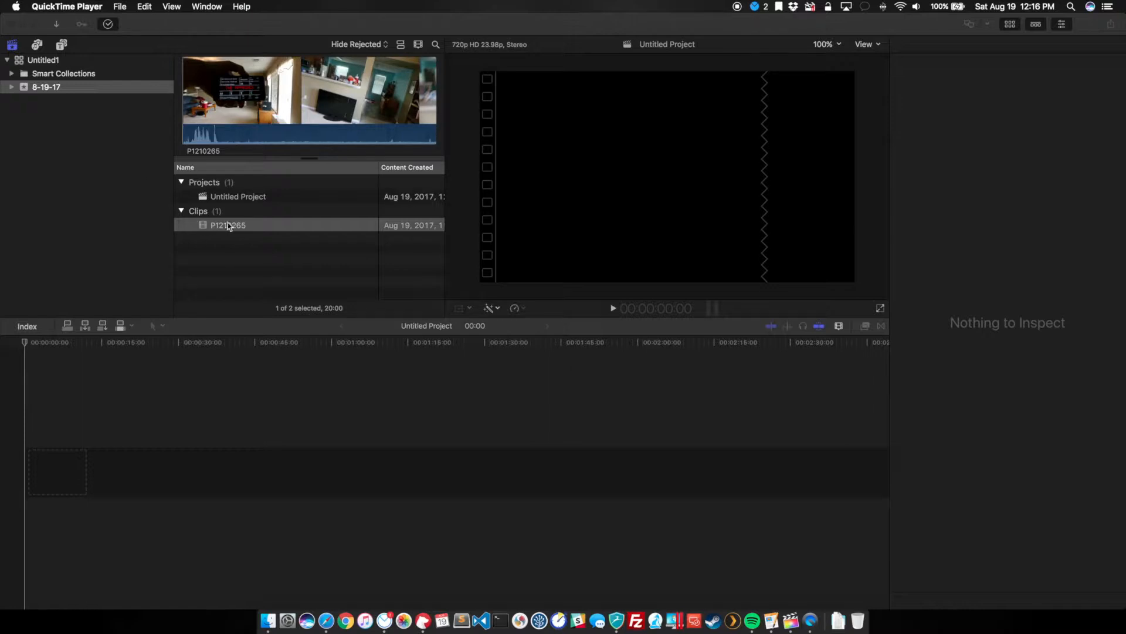
Step: Select the P1210265 clip in the browser and append it to the timeline
{"action": "double_click", "coordinate": [228, 225]}
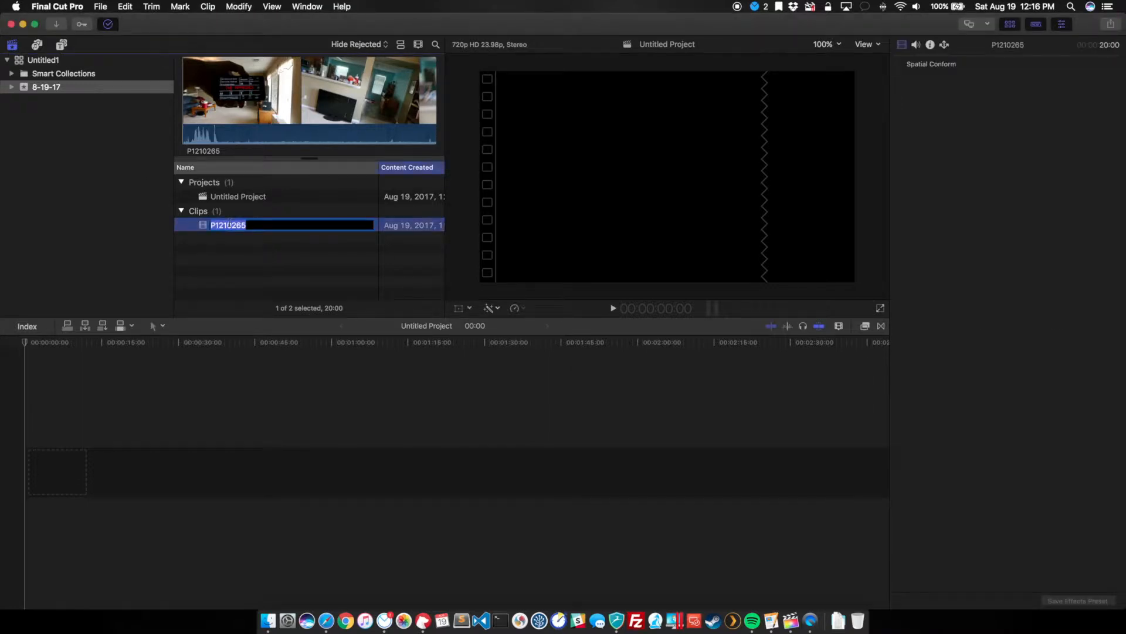
{"action": "left_click", "coordinate": [309, 266]}
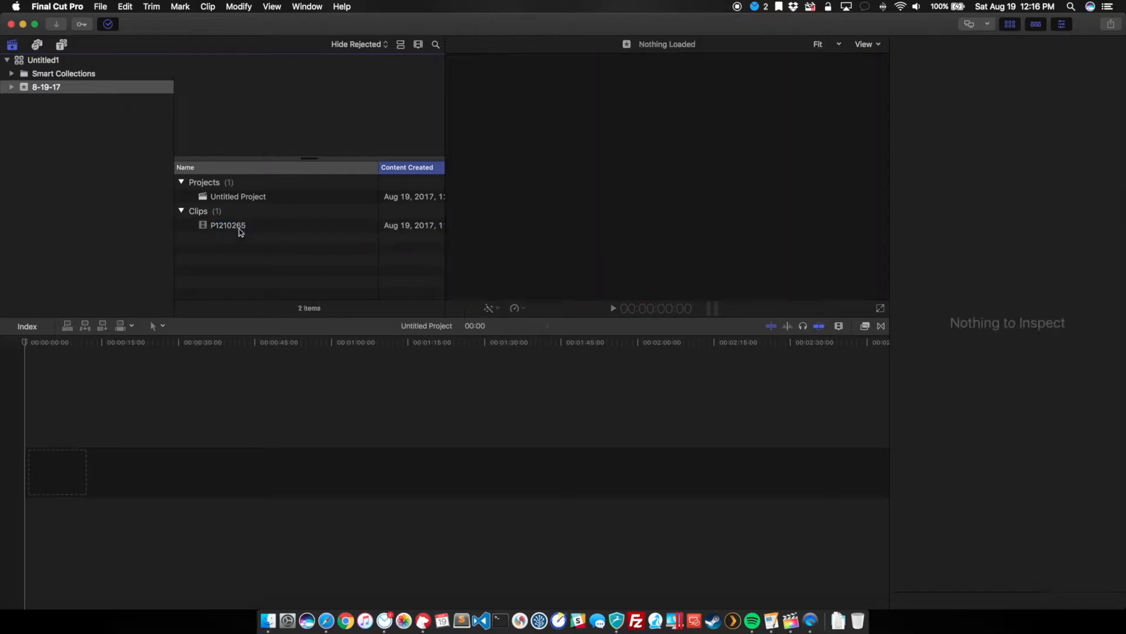
{"action": "left_click", "coordinate": [228, 225]}
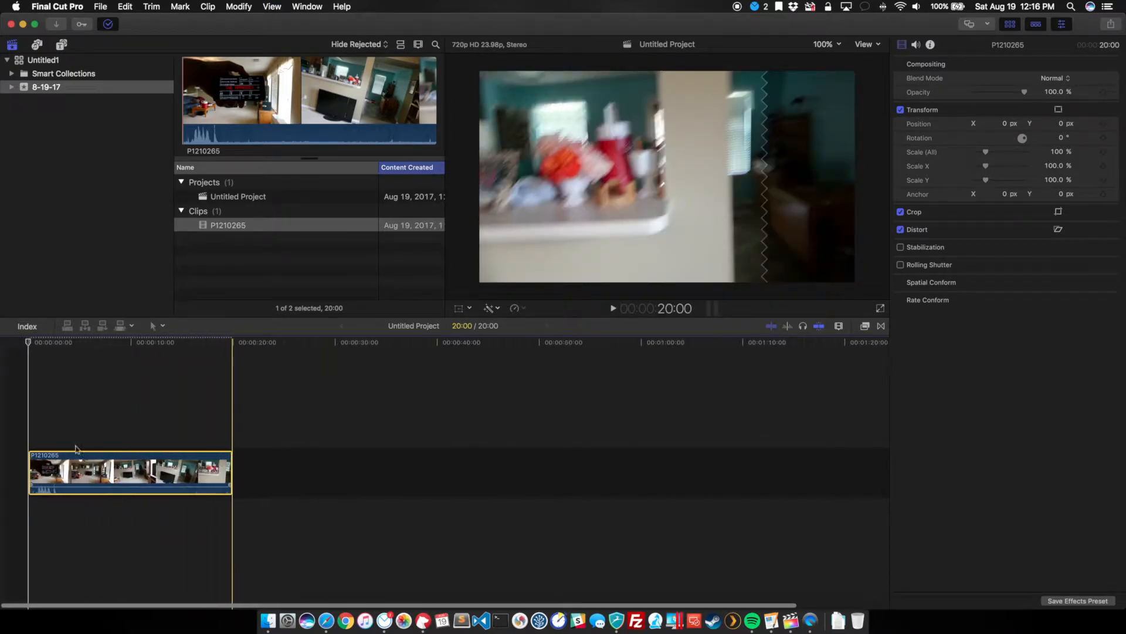
Step: Blade the opening of P1210265 at successive playhead positions into short pieces
{"action": "left_click", "coordinate": [103, 341]}
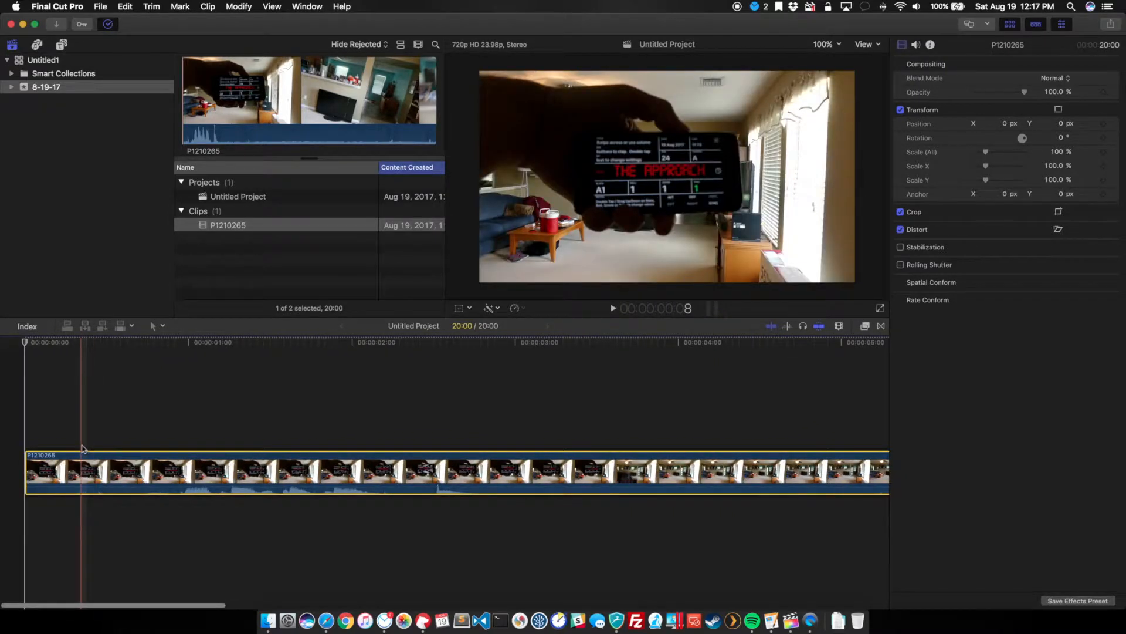
{"action": "left_click", "coordinate": [24, 341]}
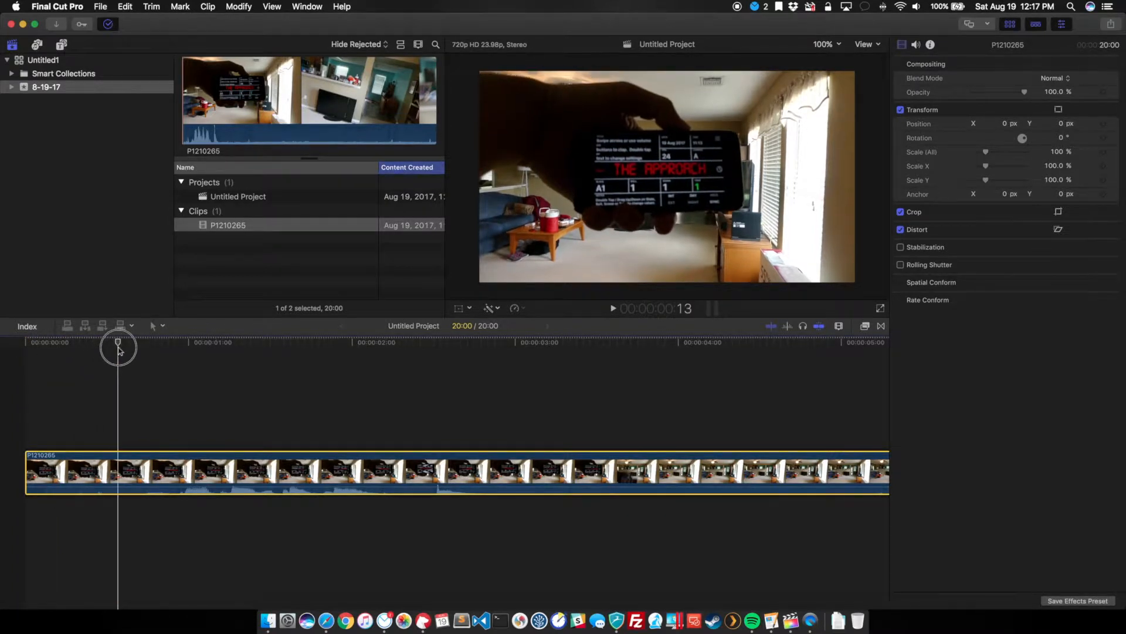
{"action": "left_click_drag", "start_coordinate": [118, 342], "coordinate": [132, 342]}
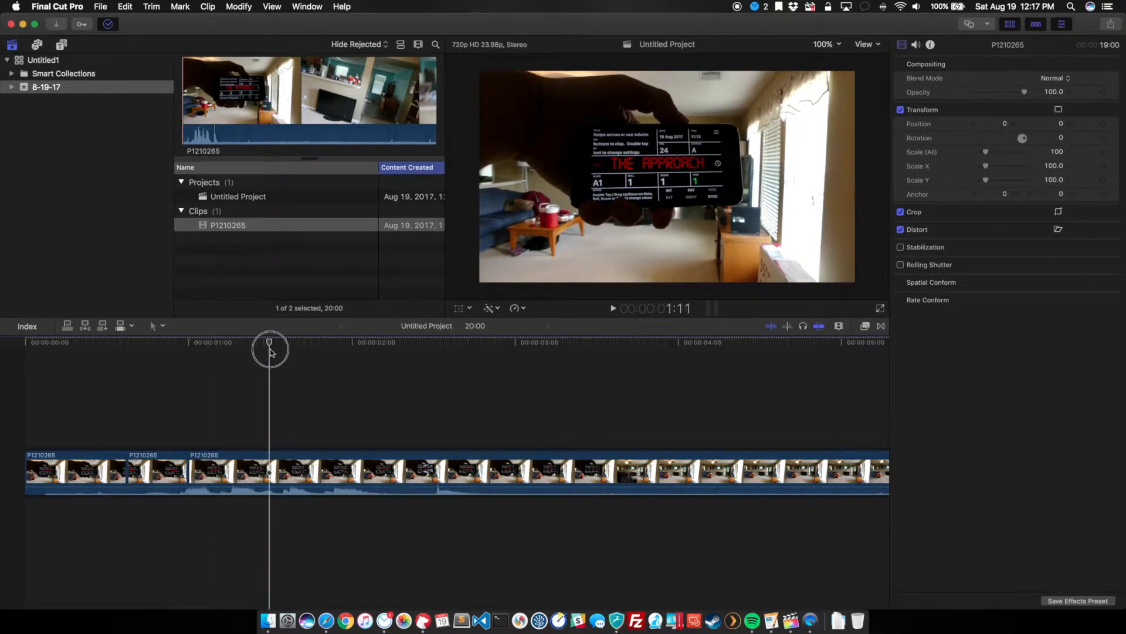
{"action": "left_click", "coordinate": [290, 341]}
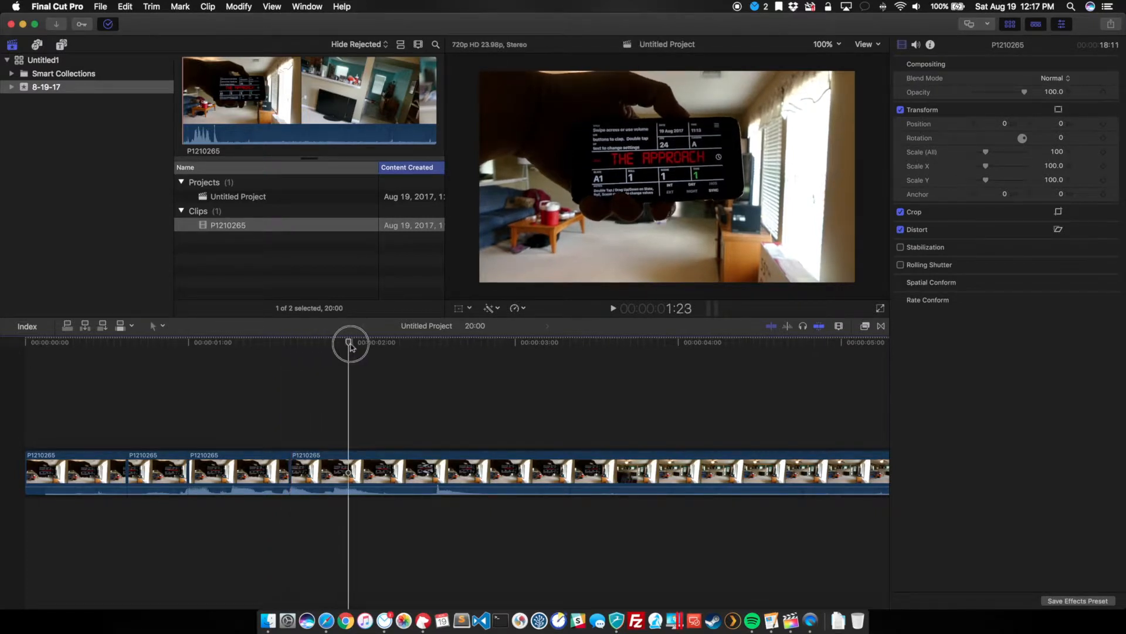
{"action": "left_click", "coordinate": [352, 341]}
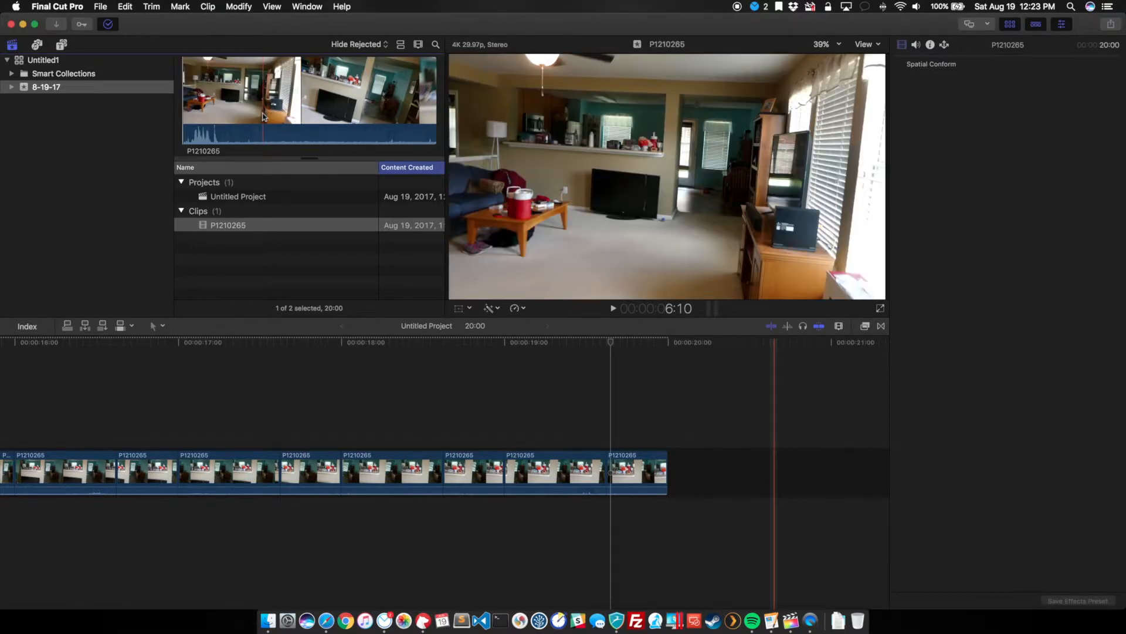
Step: Finish blading the clip and delete alternate pieces, shortening the project to 12:12
{"action": "left_click", "coordinate": [366, 341]}
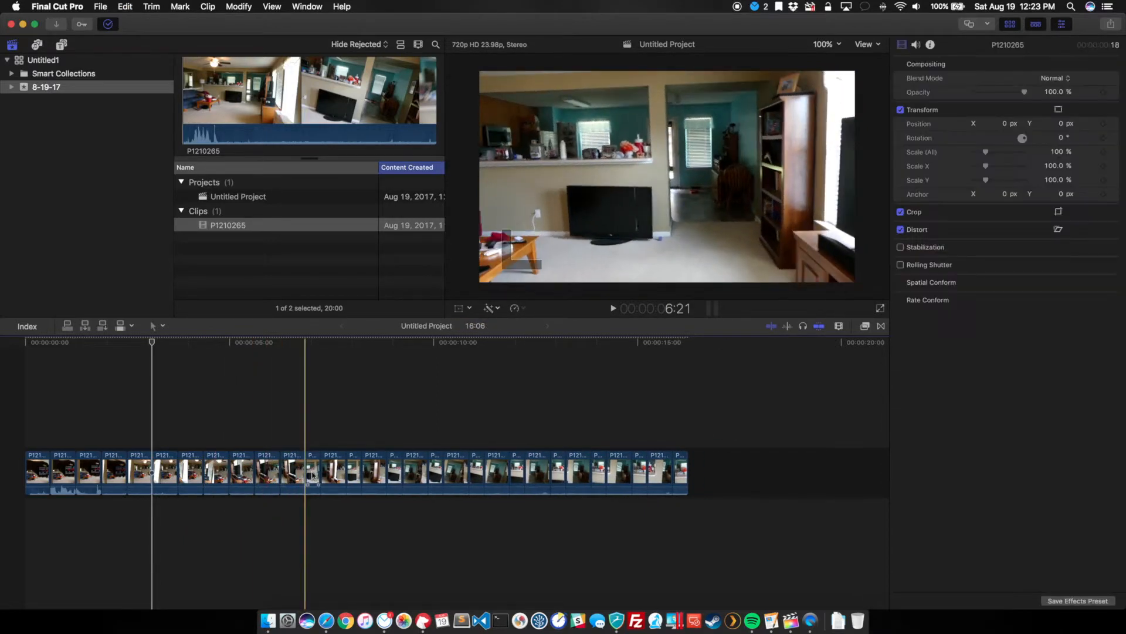
{"action": "left_click", "coordinate": [338, 472]}
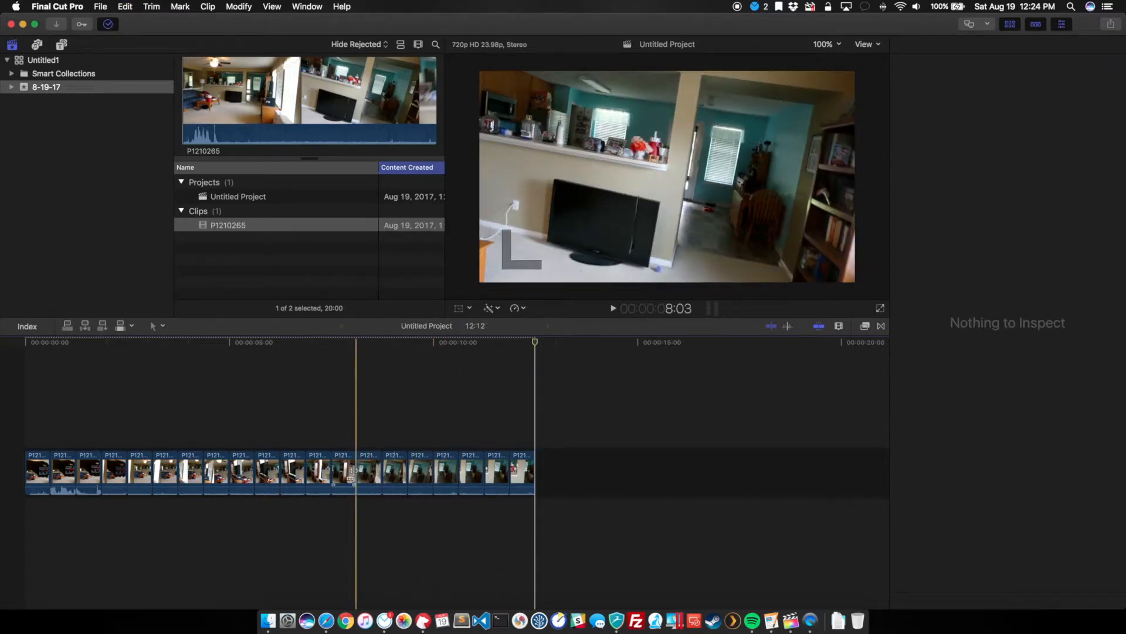
Step: Pull the volume of the clip pieces down to -∞ dB to mute them
{"action": "left_click", "coordinate": [295, 467]}
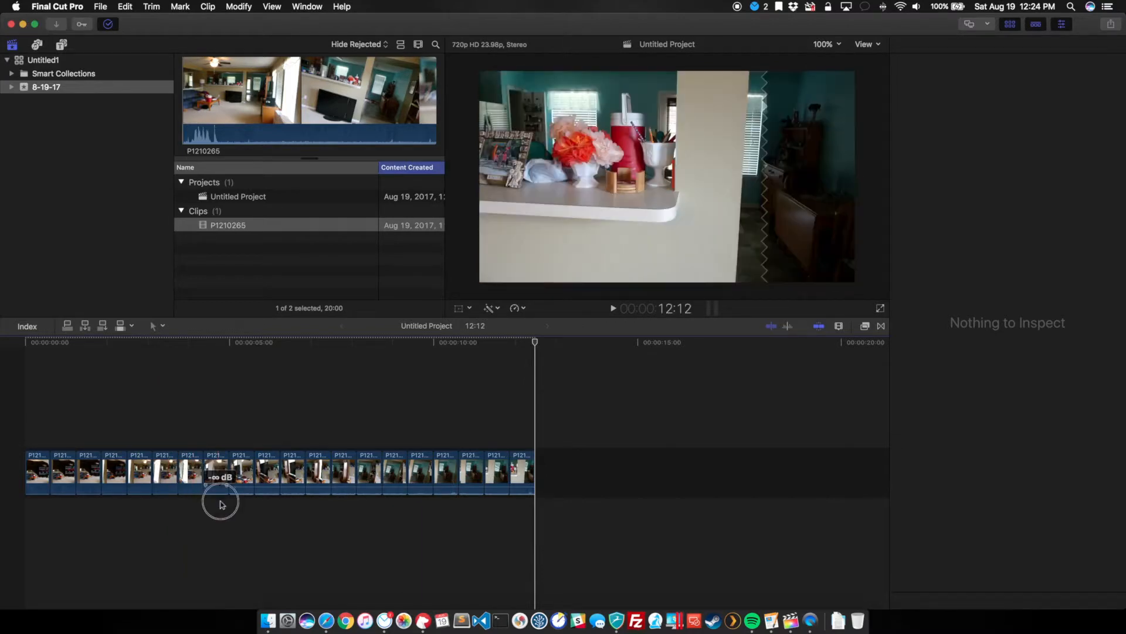
{"action": "left_click", "coordinate": [267, 477]}
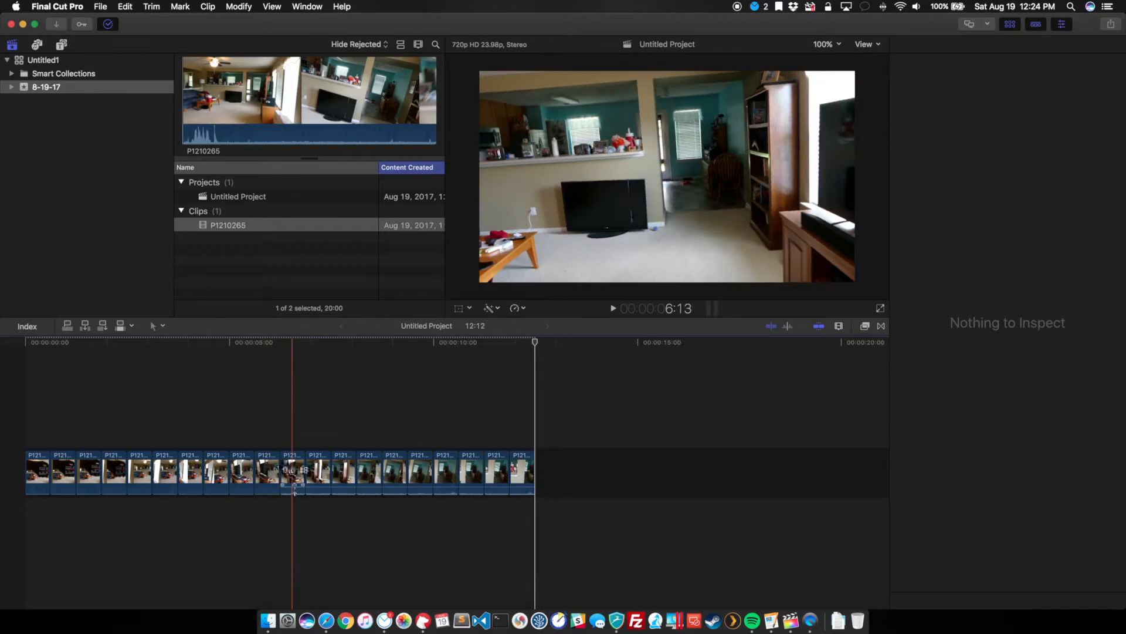
{"action": "left_click", "coordinate": [325, 469]}
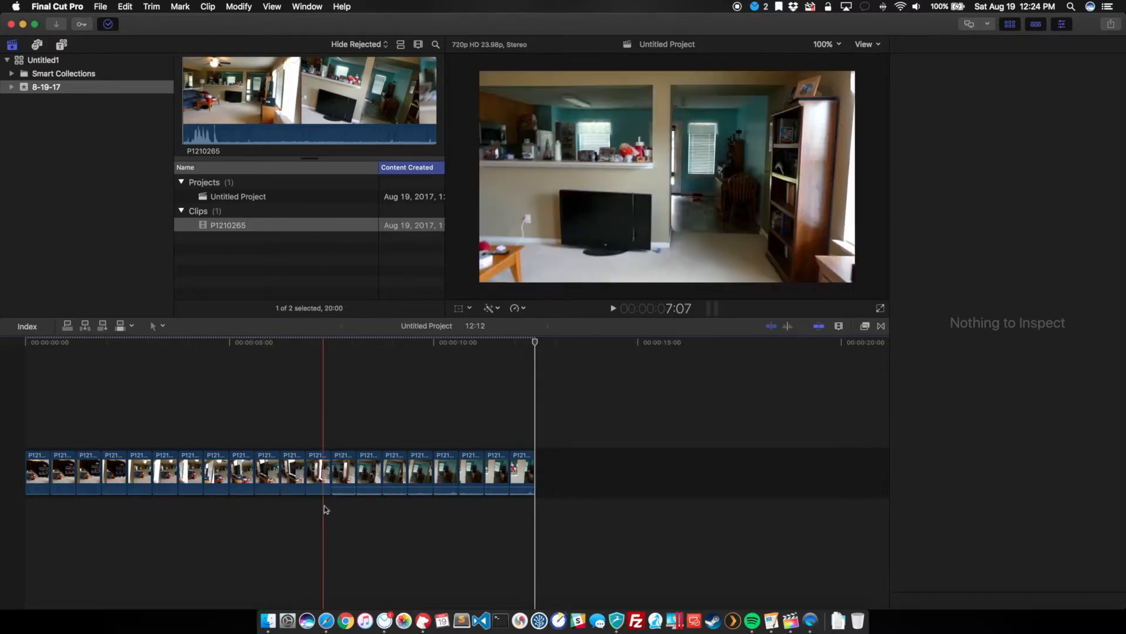
{"action": "left_click", "coordinate": [368, 494]}
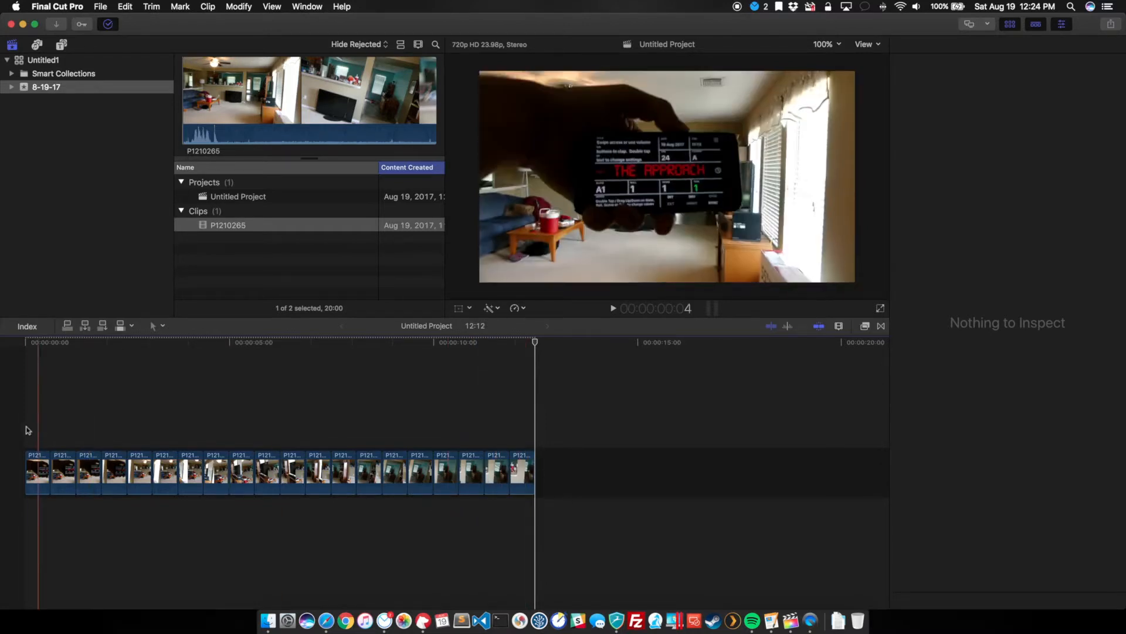
Step: Delete extra pieces so the project runs 10:00
{"action": "left_click", "coordinate": [930, 45]}
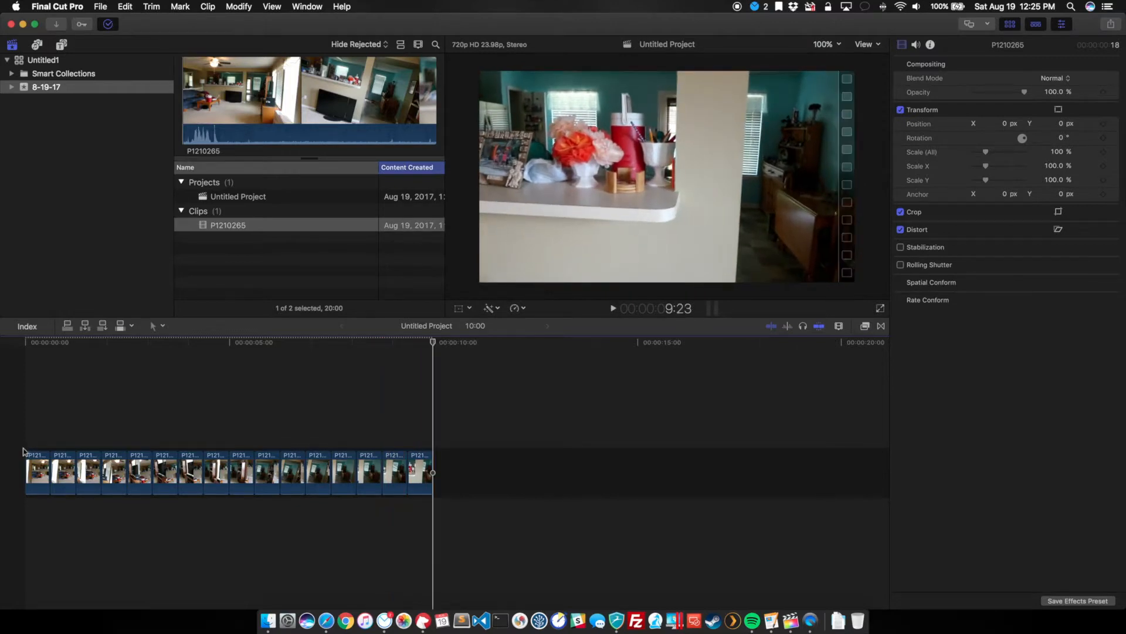
Step: Select all sixteen pieces and speed them up 4x, shrinking the project to 02:16
{"action": "left_click", "coordinate": [24, 341]}
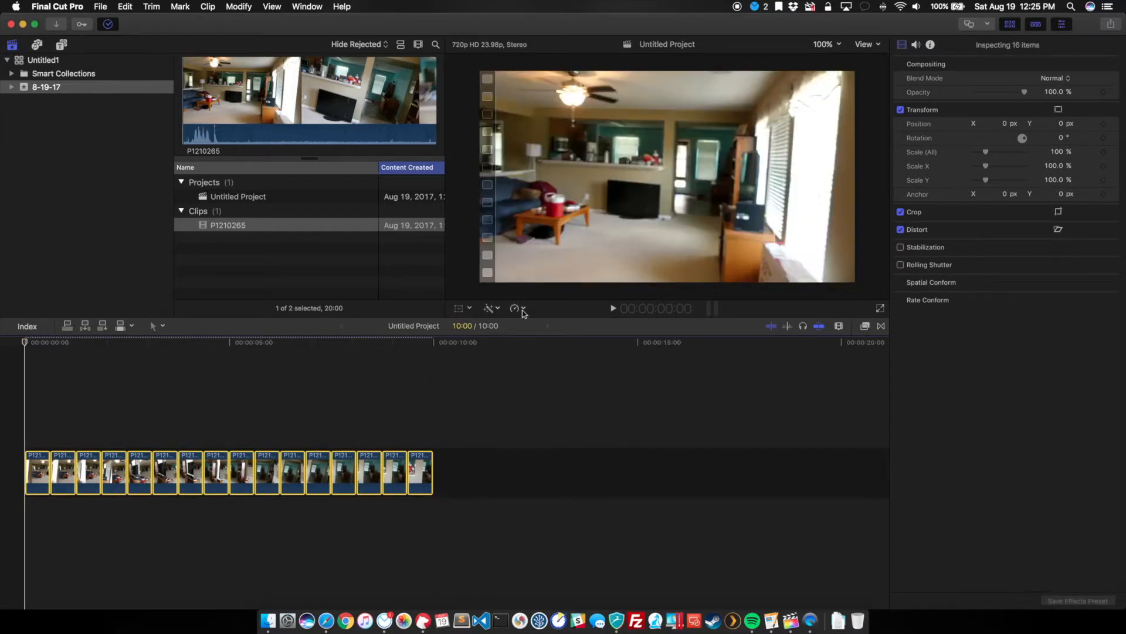
{"action": "mouse_move", "coordinate": [522, 308]}
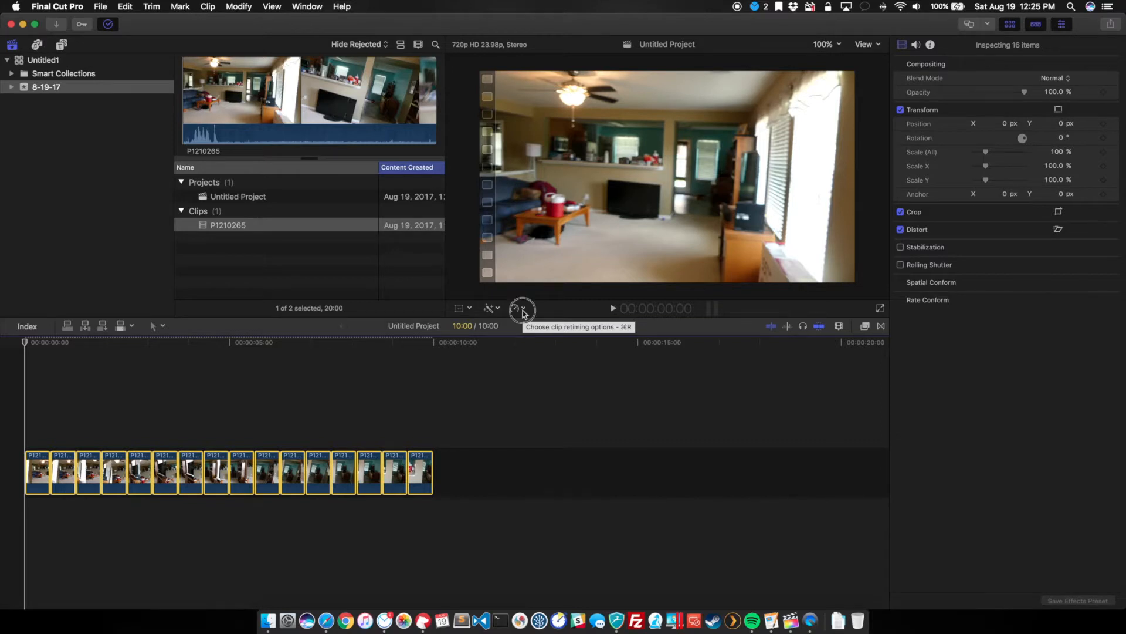
{"action": "left_click", "coordinate": [516, 309]}
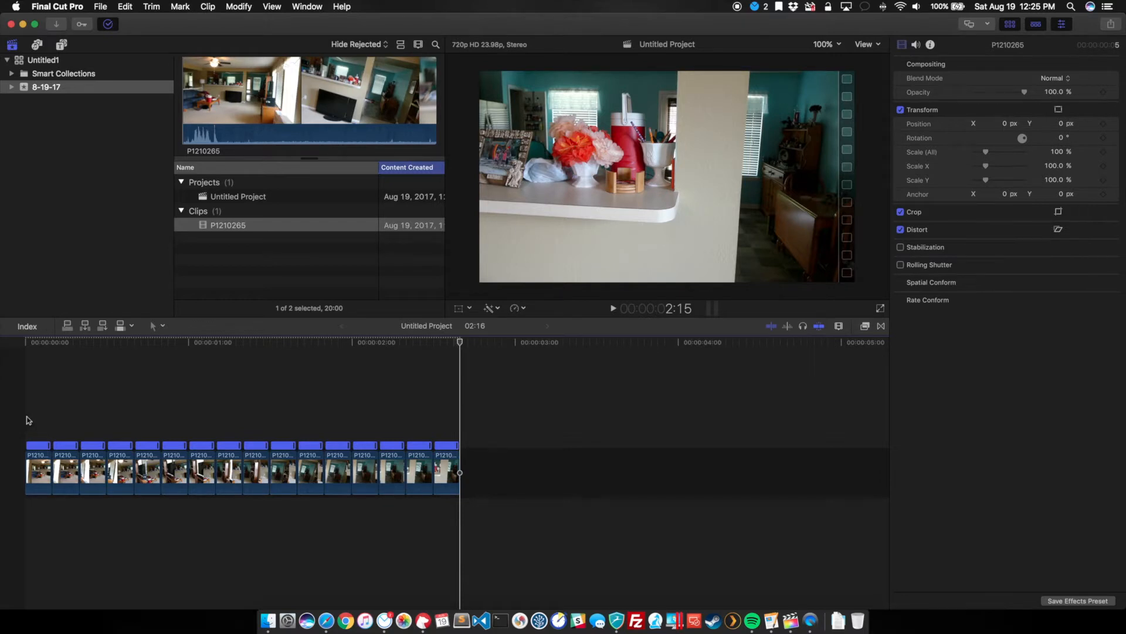
Step: Combine all sixteen pieces into a new compound clip named 'Com'
{"action": "key", "text": "home"}
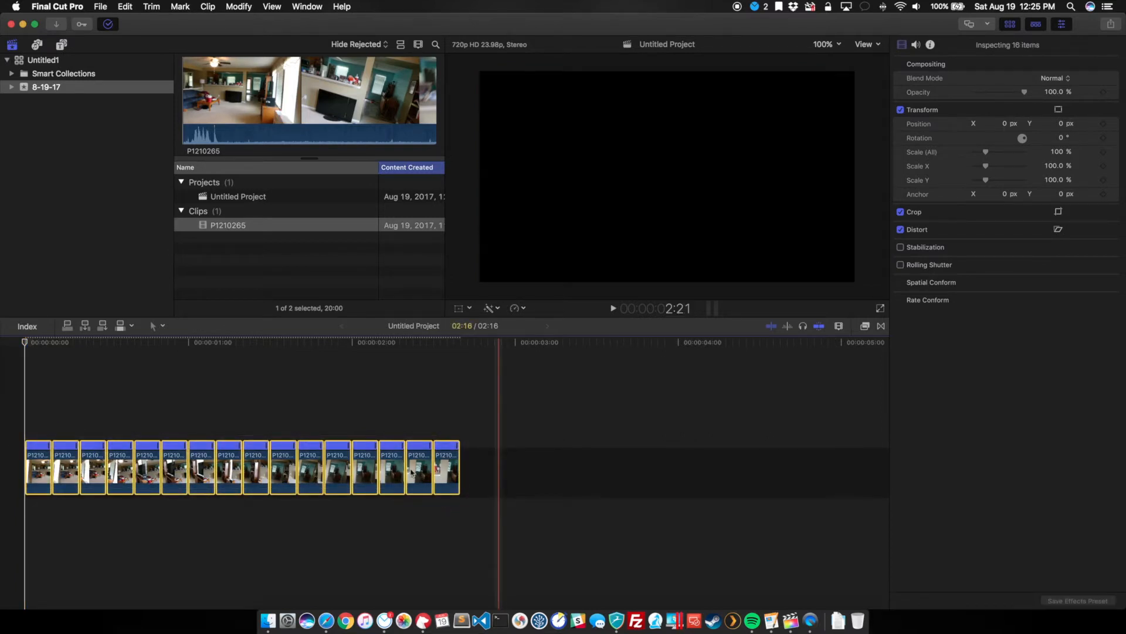
{"action": "right_click", "coordinate": [338, 467]}
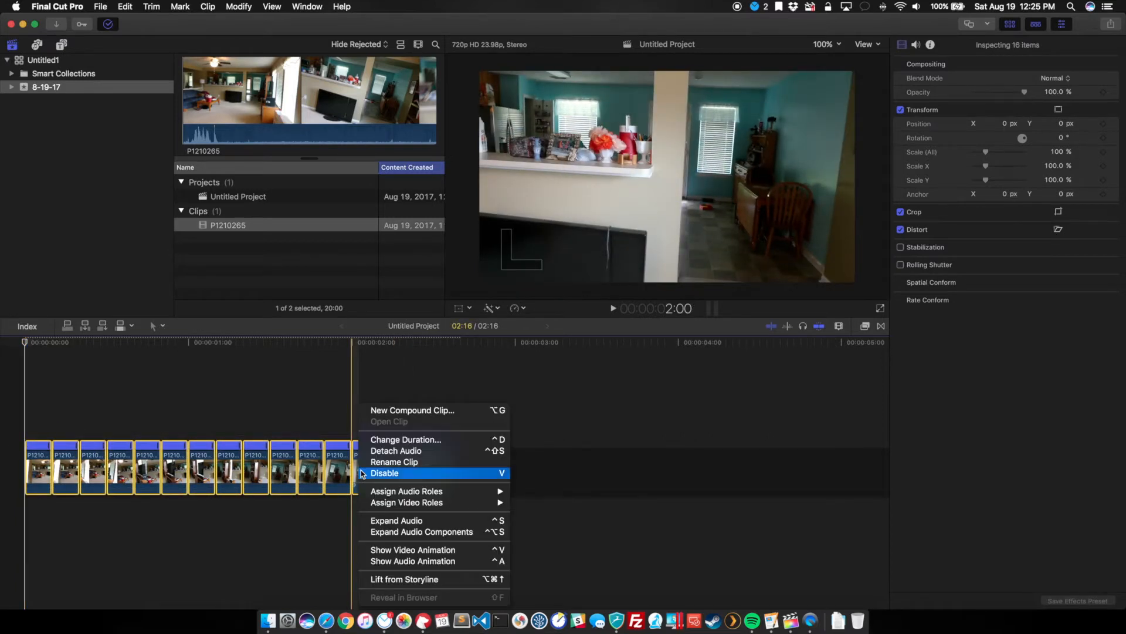
{"action": "mouse_move", "coordinate": [425, 447]}
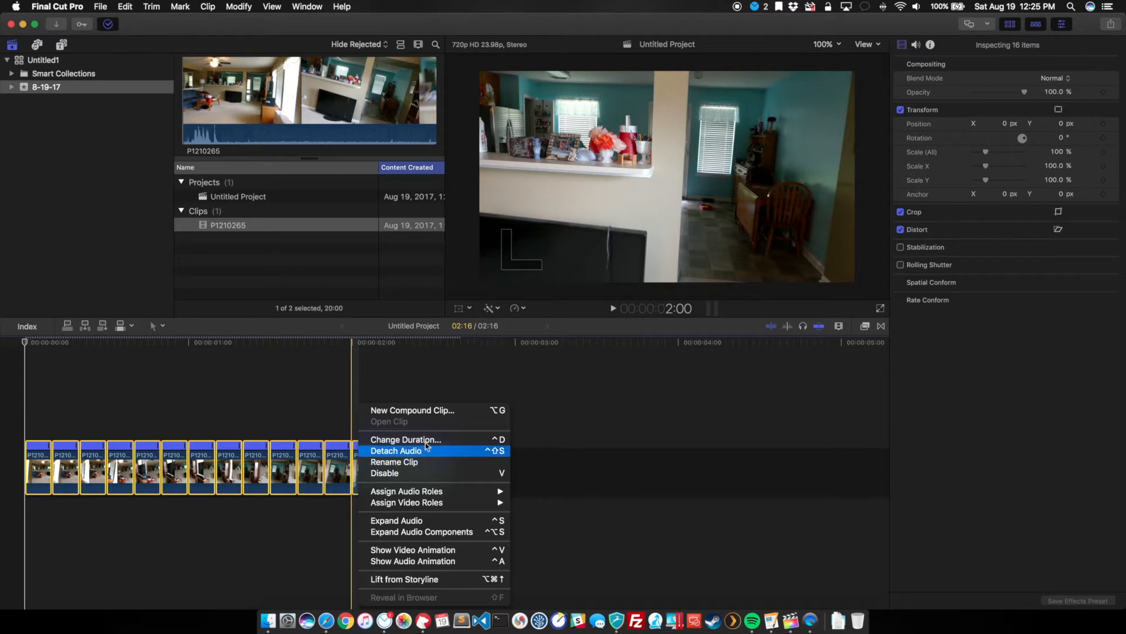
{"action": "mouse_move", "coordinate": [431, 411]}
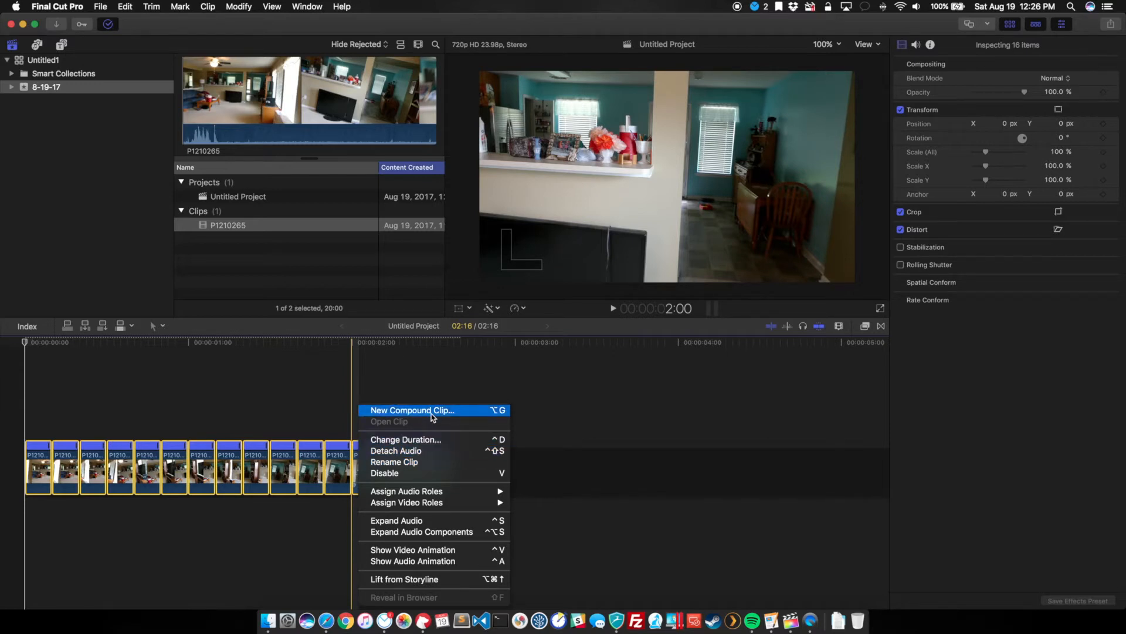
{"action": "left_click", "coordinate": [412, 411]}
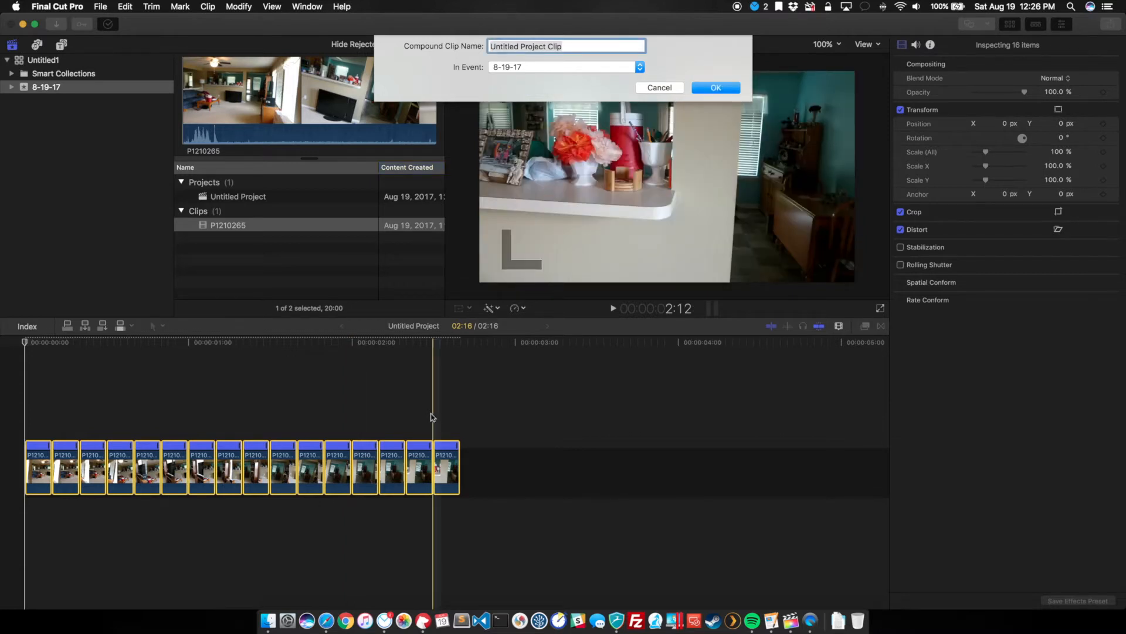
{"action": "type", "text": "Com"}
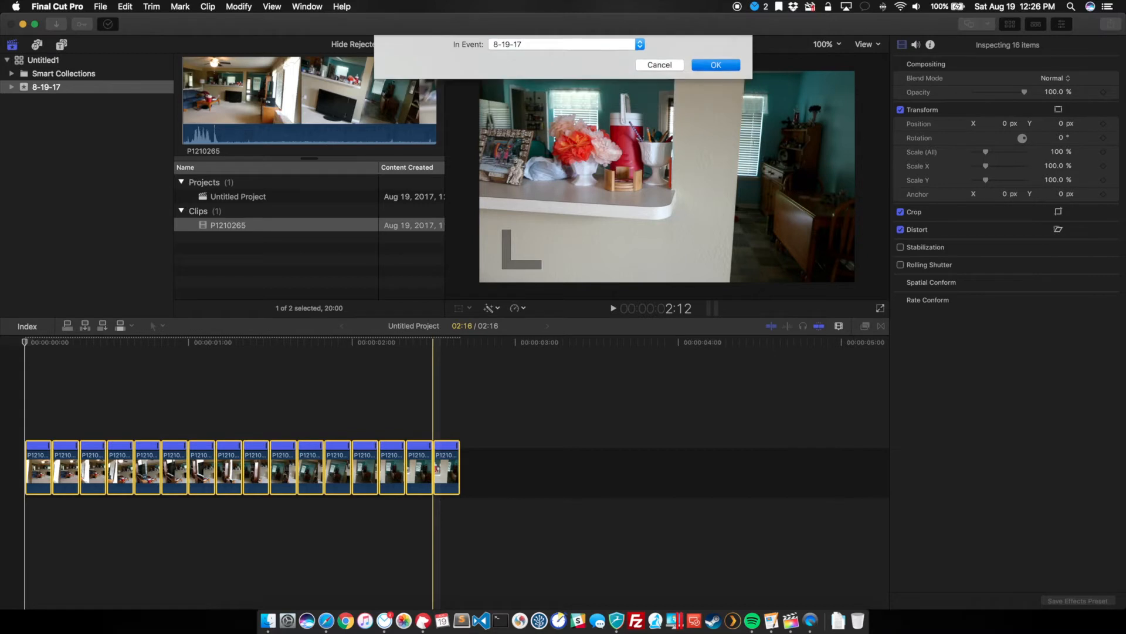
{"action": "left_click", "coordinate": [715, 65]}
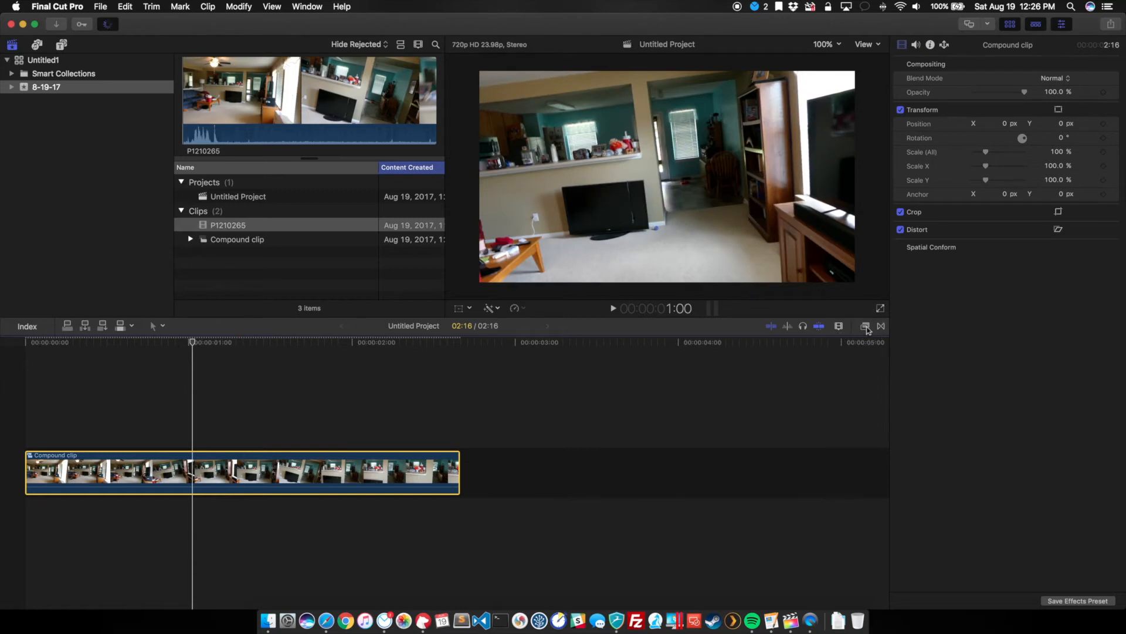
Step: Apply the Pixel Film Studios FCPX LUT Horror effect to the compound clip
{"action": "left_click", "coordinate": [865, 326]}
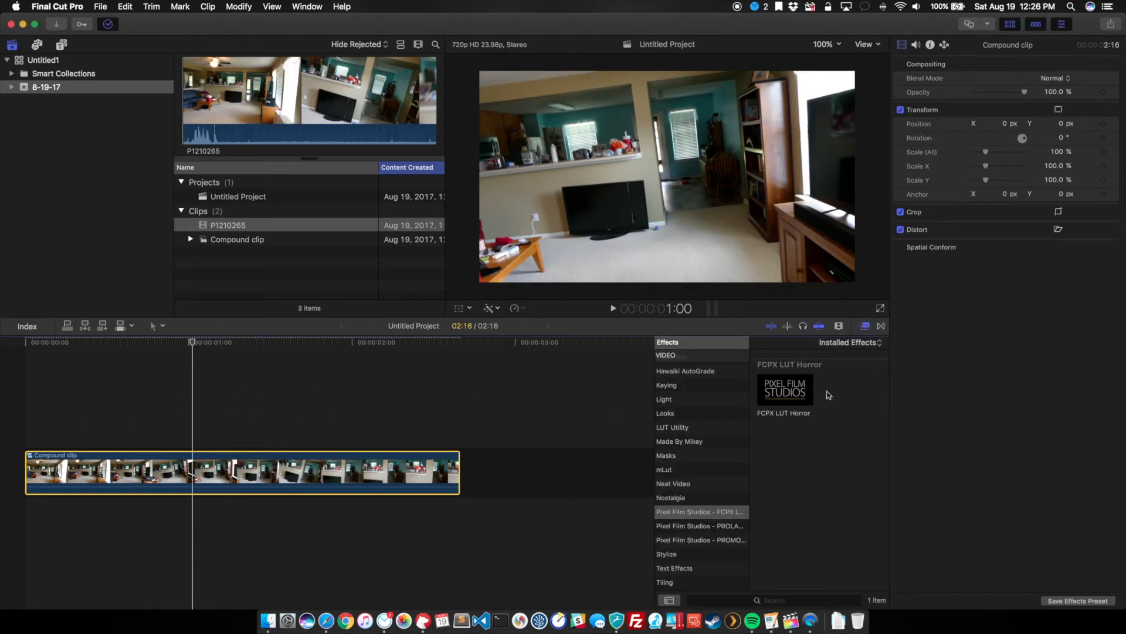
{"action": "mouse_move", "coordinate": [819, 395]}
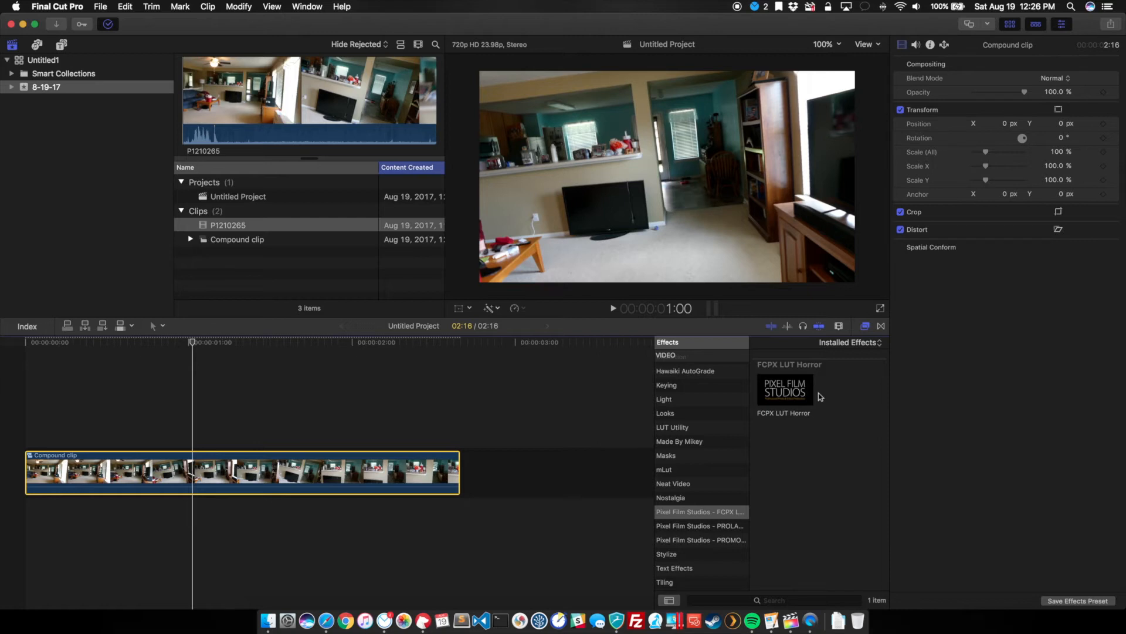
{"action": "mouse_move", "coordinate": [831, 397]}
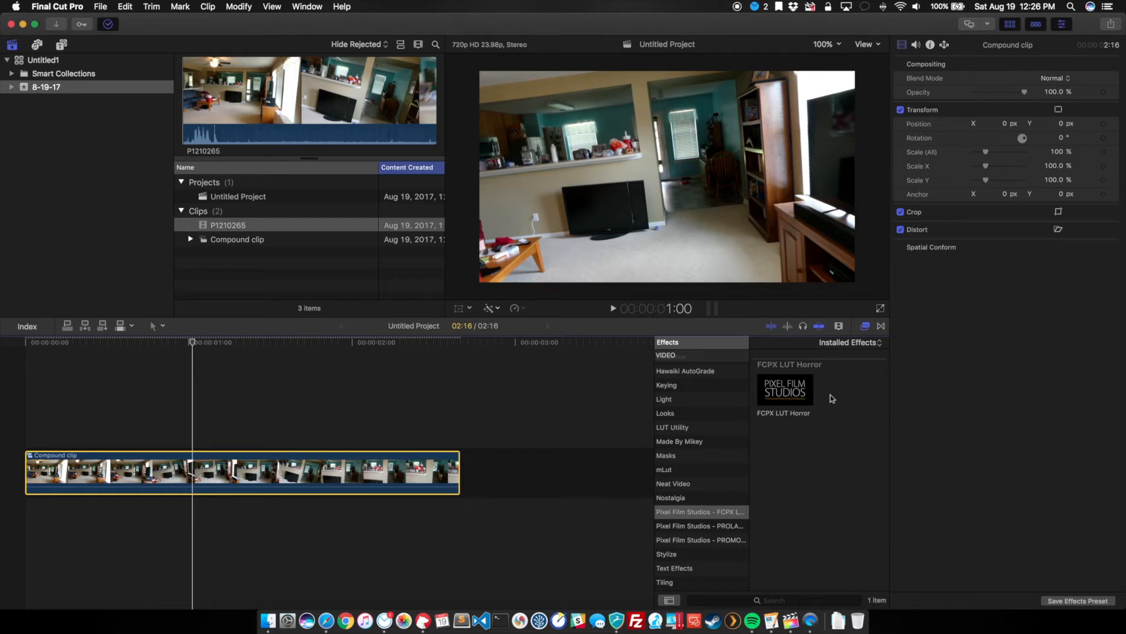
{"action": "mouse_move", "coordinate": [837, 400]}
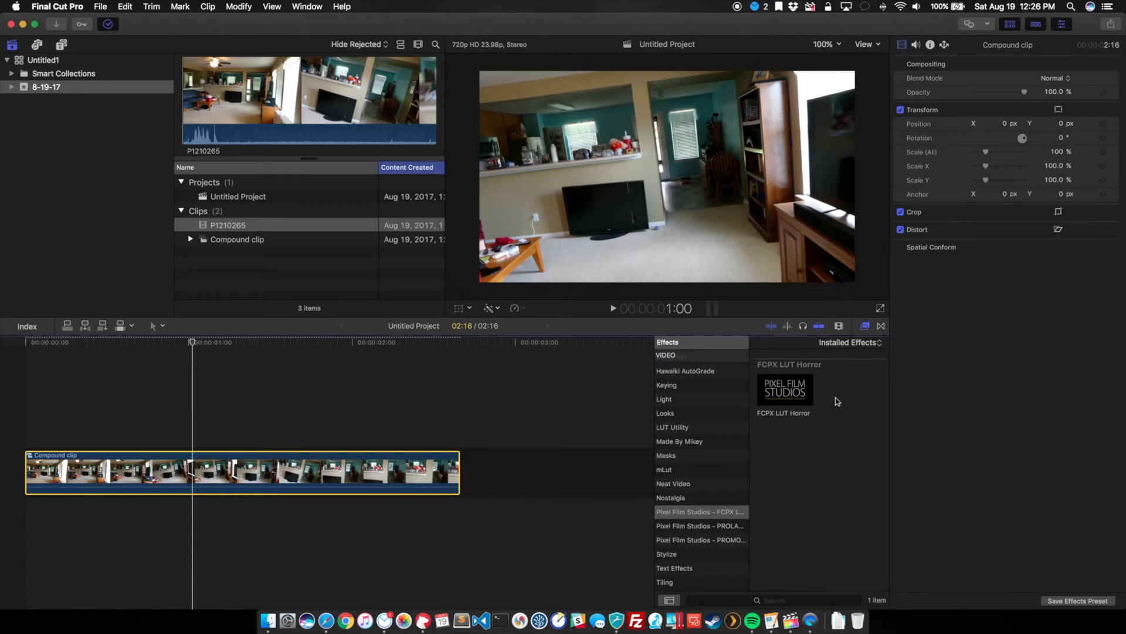
{"action": "mouse_move", "coordinate": [790, 391]}
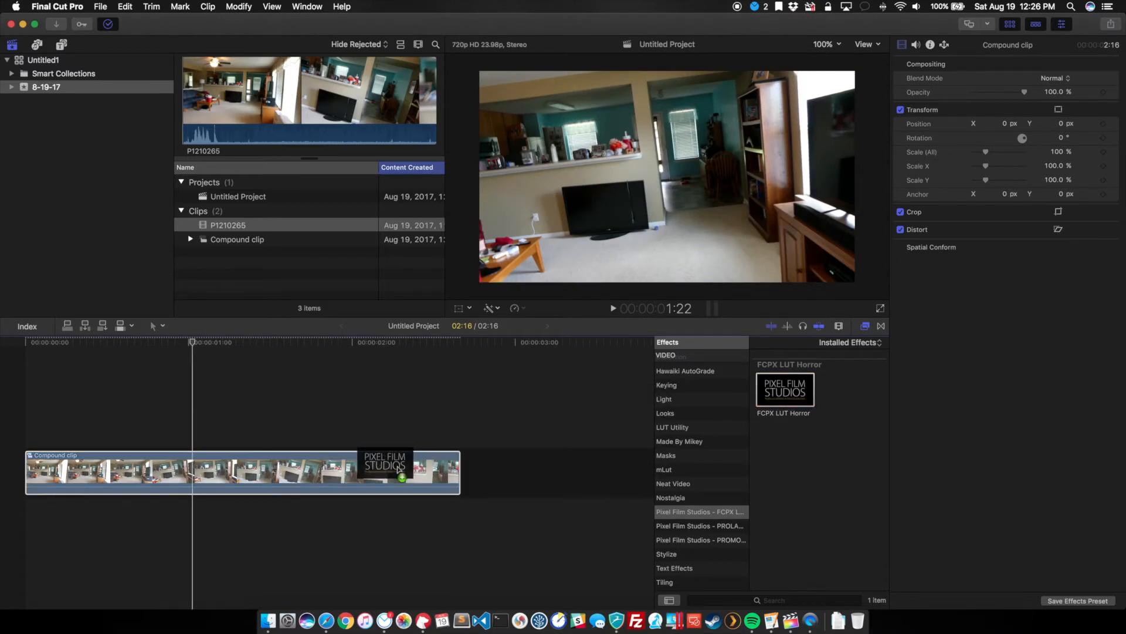
{"action": "double_click", "coordinate": [785, 388]}
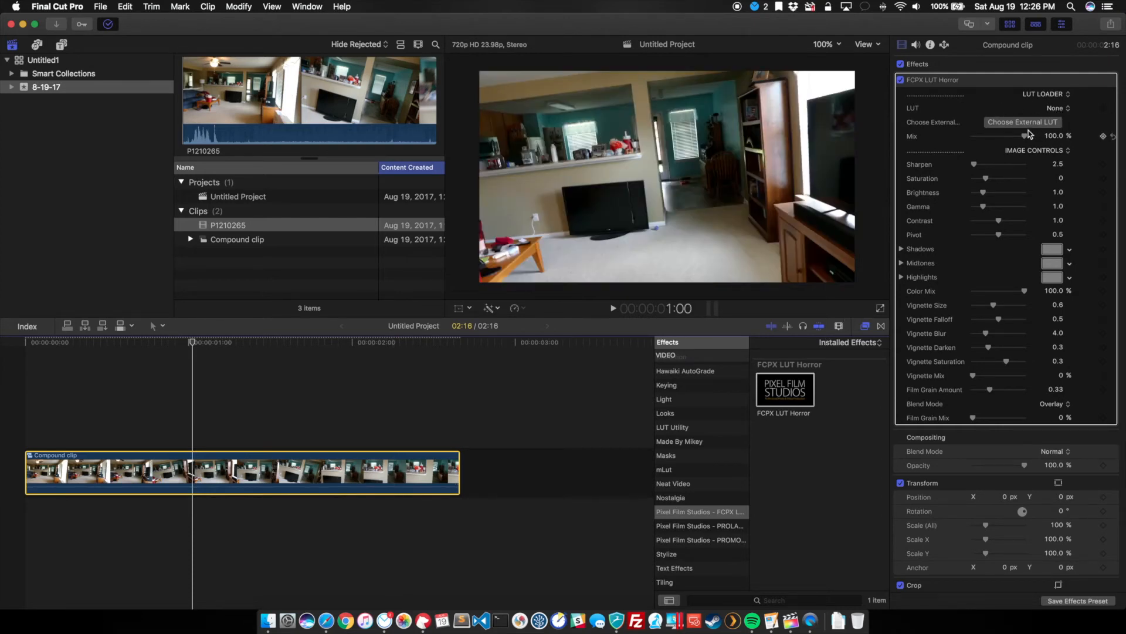
Step: Load the Rec709 PFS Horror Full Moon LUT, grading the clip dark blue
{"action": "left_click", "coordinate": [1055, 108]}
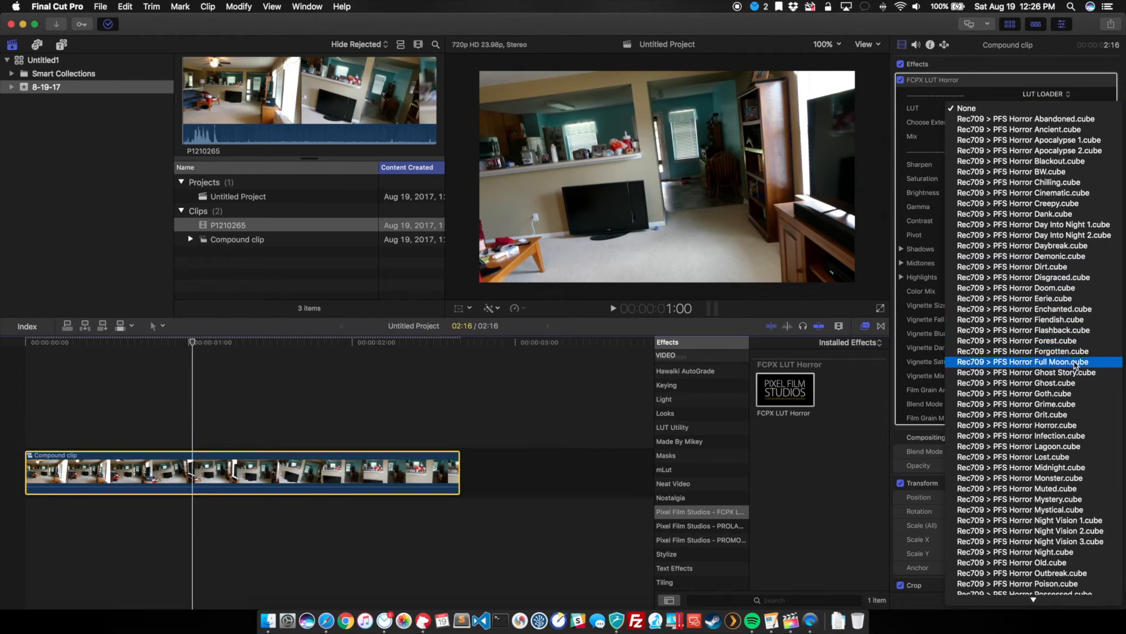
{"action": "left_click", "coordinate": [966, 108]}
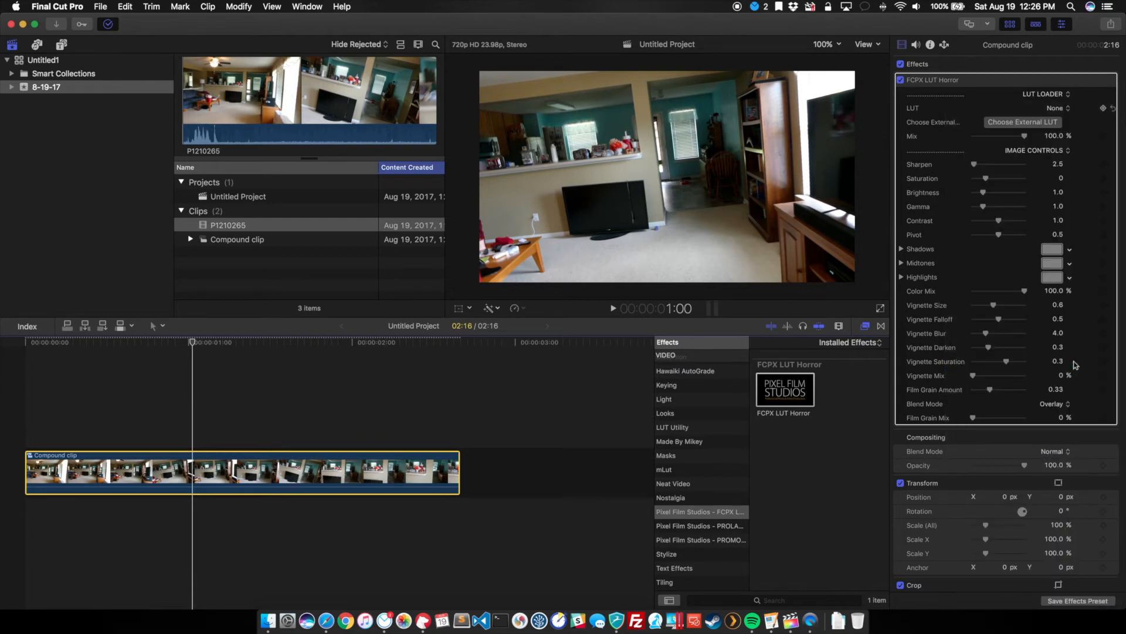
{"action": "left_click", "coordinate": [1056, 108]}
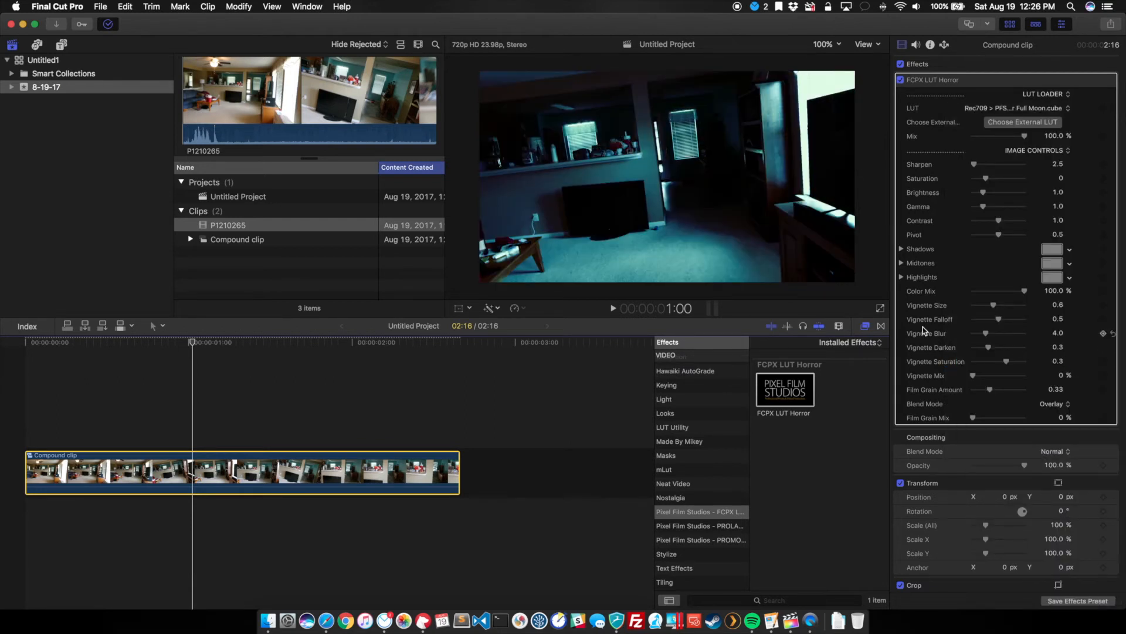
{"action": "mouse_move", "coordinate": [570, 309]}
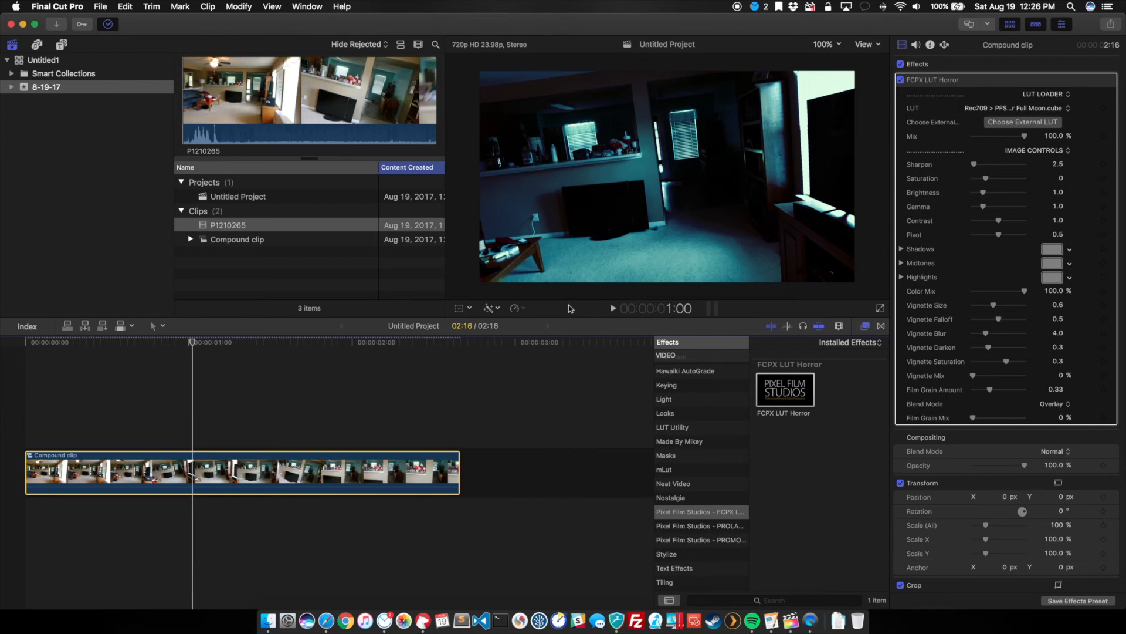